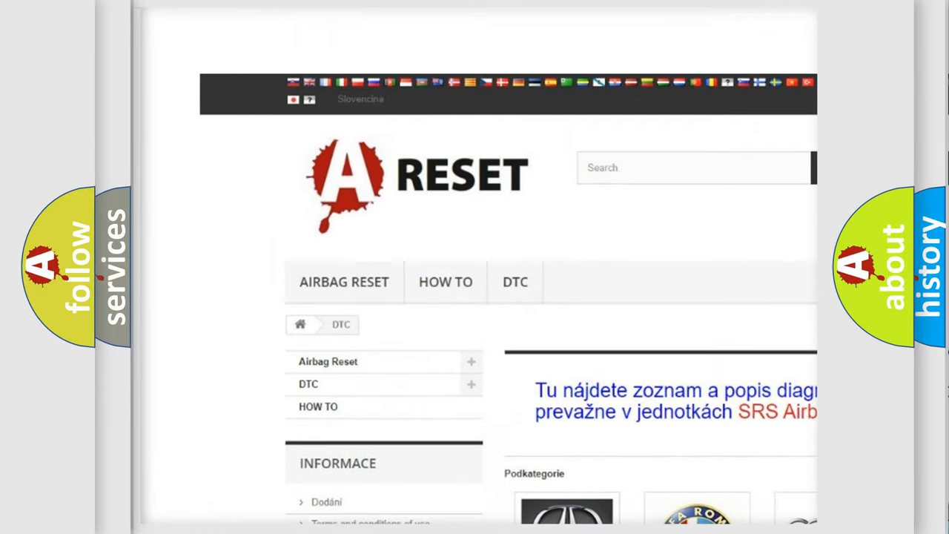
Step: Open the Dodge trouble code list on airbagreset.sk and scroll to the B002012 card
scroll(down, 3)
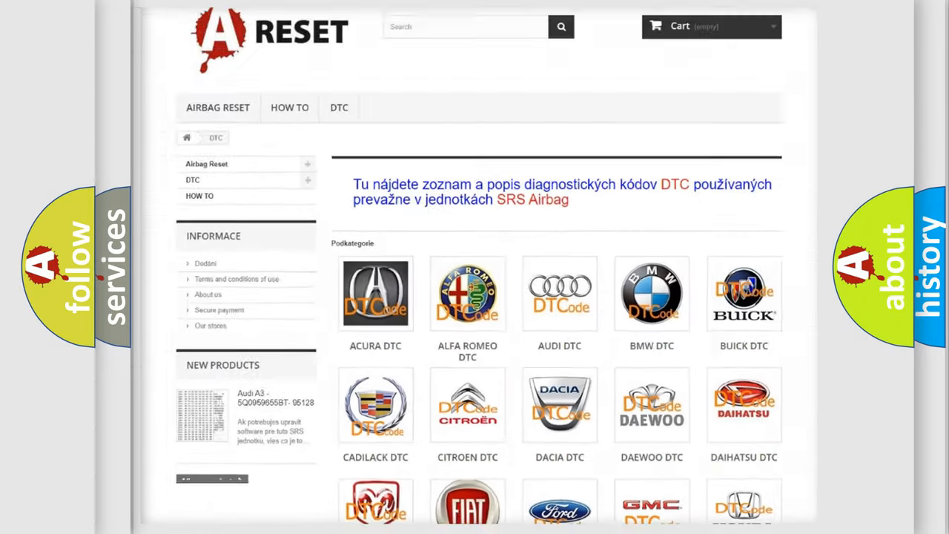
scroll(down, 3)
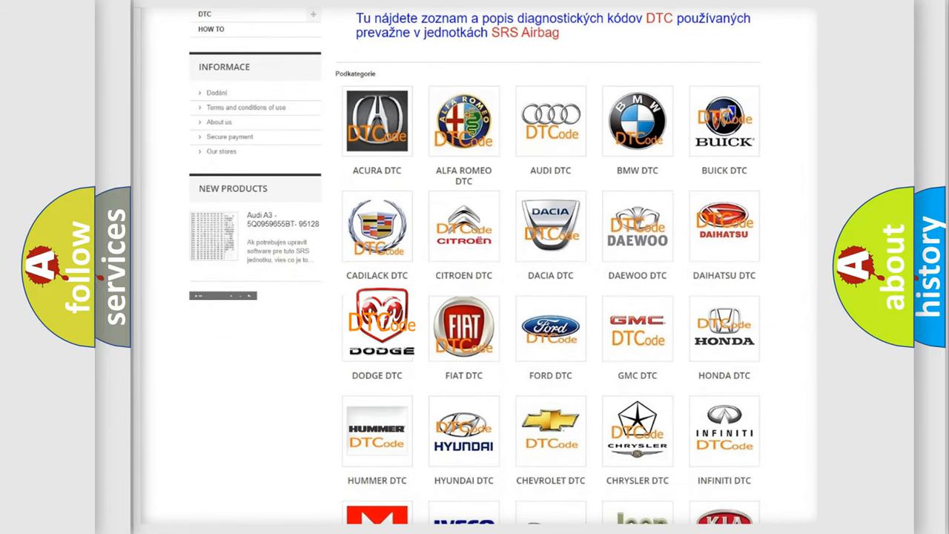
click(376, 328)
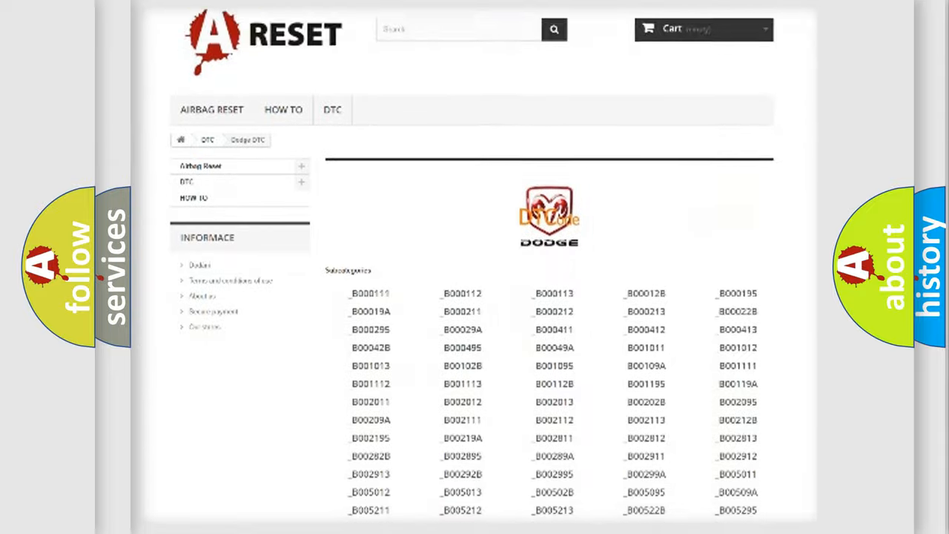
scroll(down, 3)
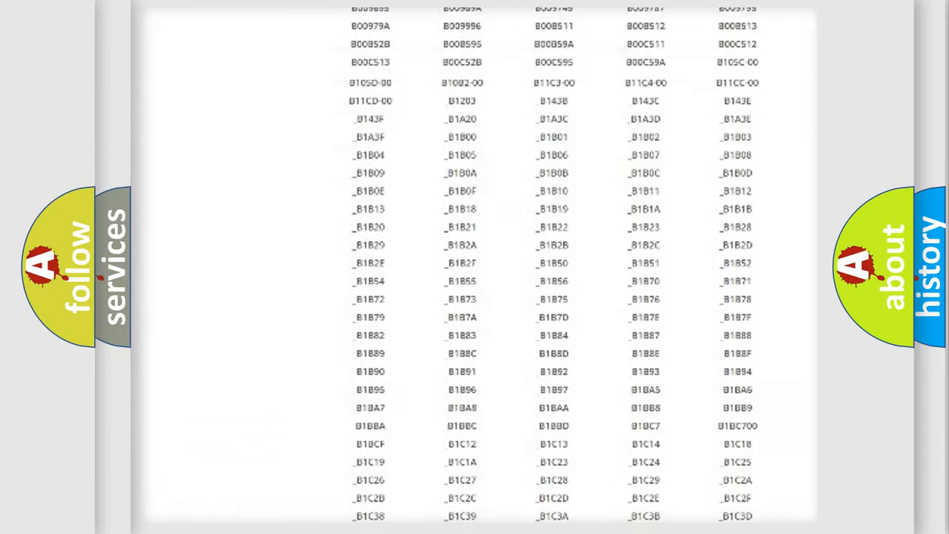
scroll(up, 3)
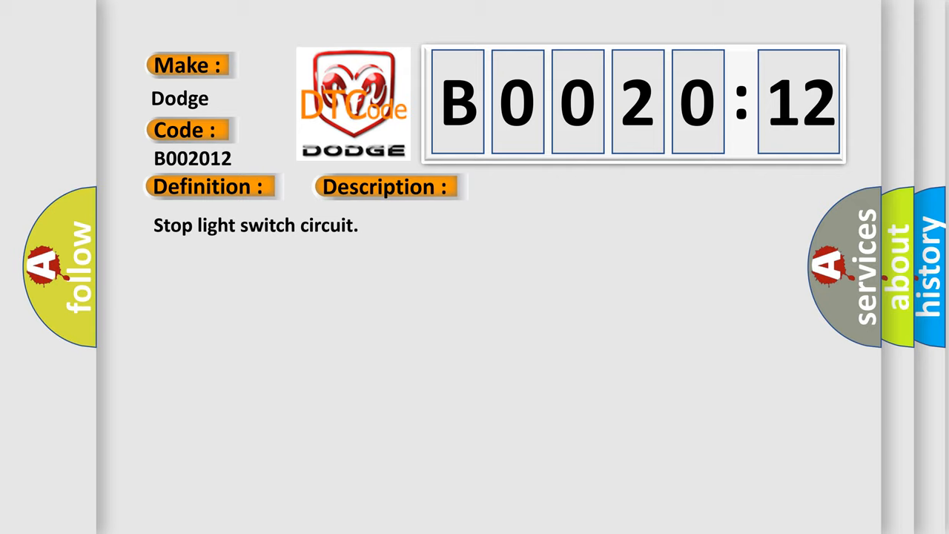
Step: Reveal the B002012 causes: ECM-to-stop-light-switch harness or connector, short to battery
click(386, 186)
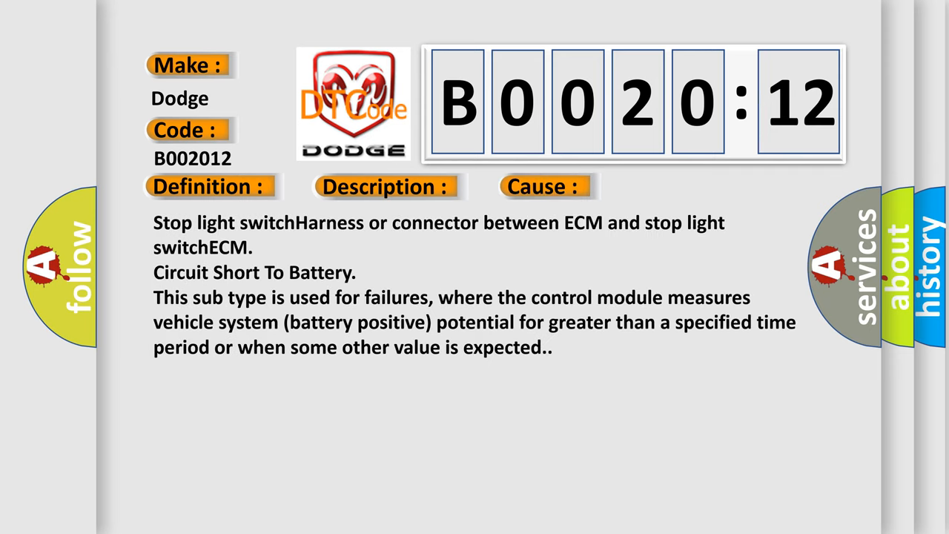